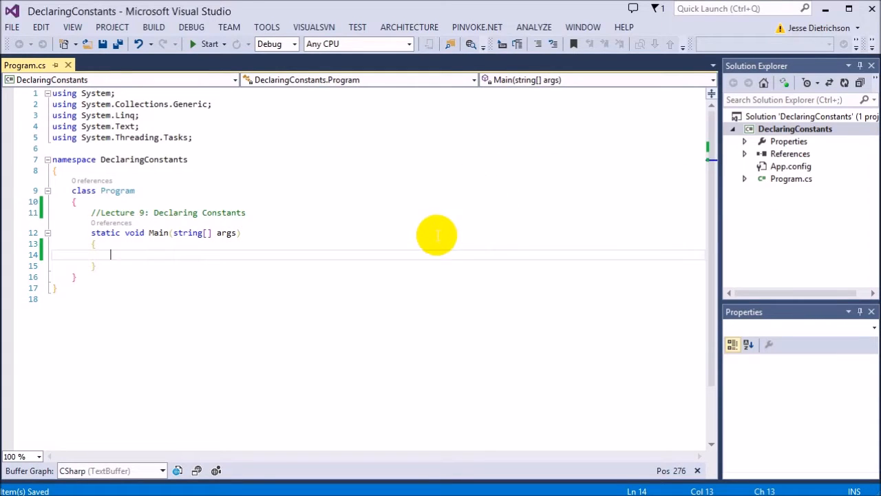
mouse_move(446, 237)
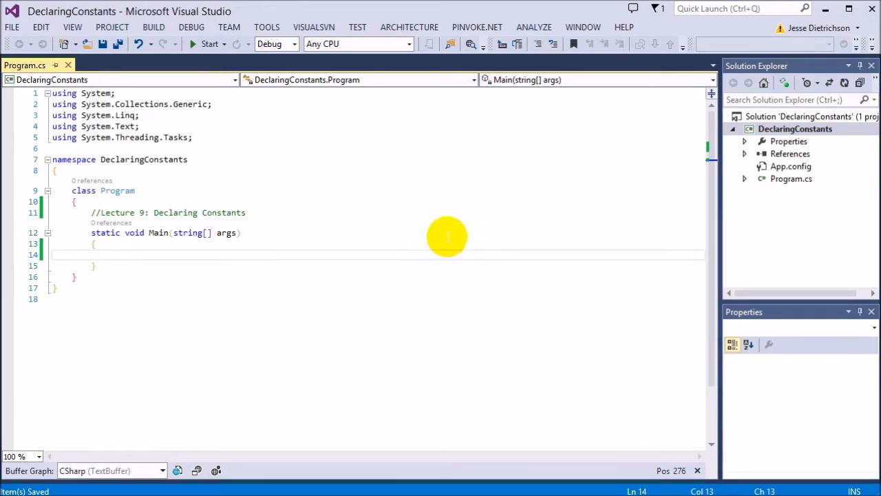
mouse_move(346, 289)
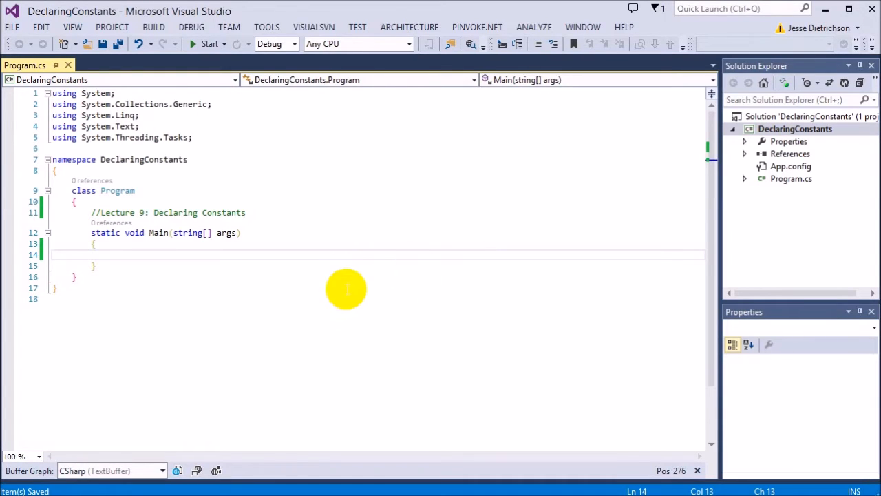
mouse_move(325, 283)
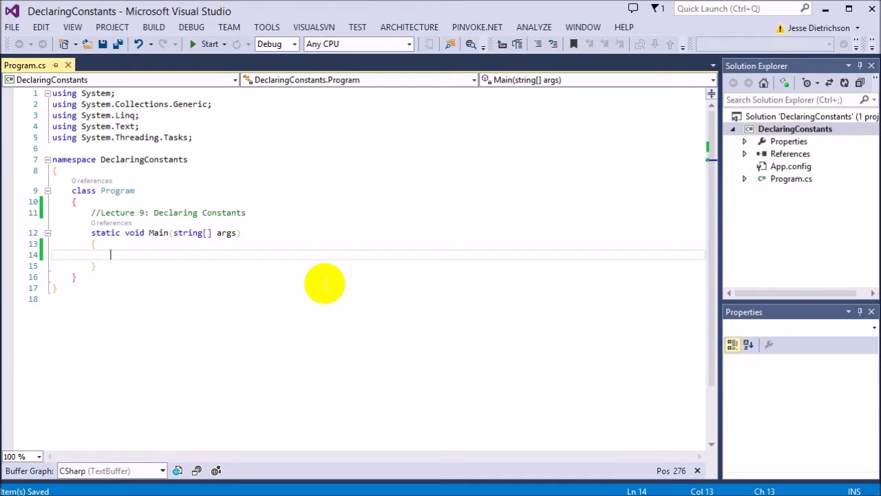
mouse_move(341, 255)
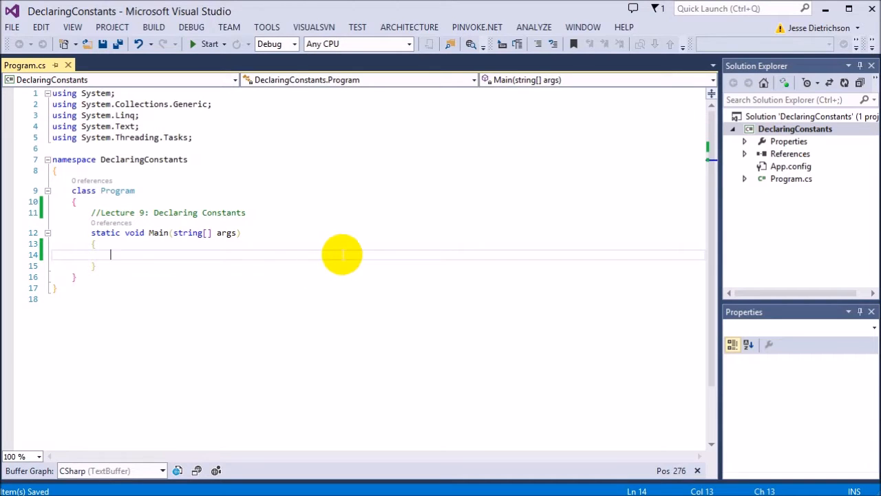
mouse_move(415, 322)
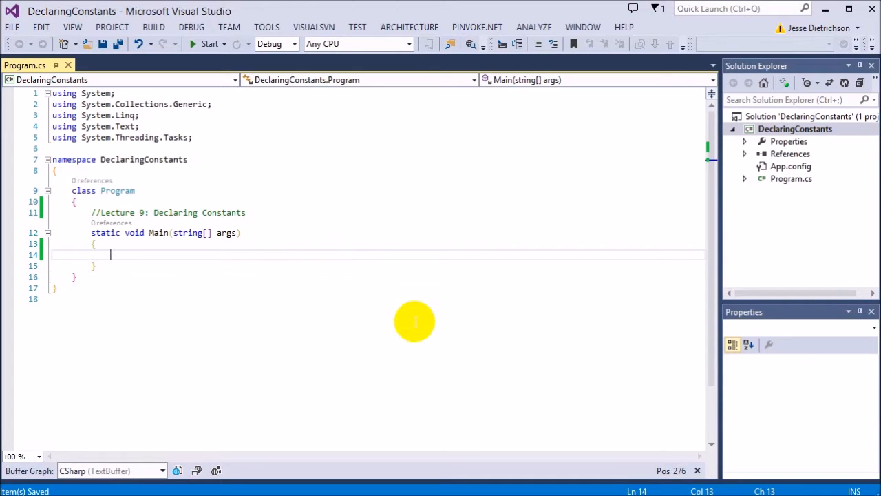
mouse_move(420, 329)
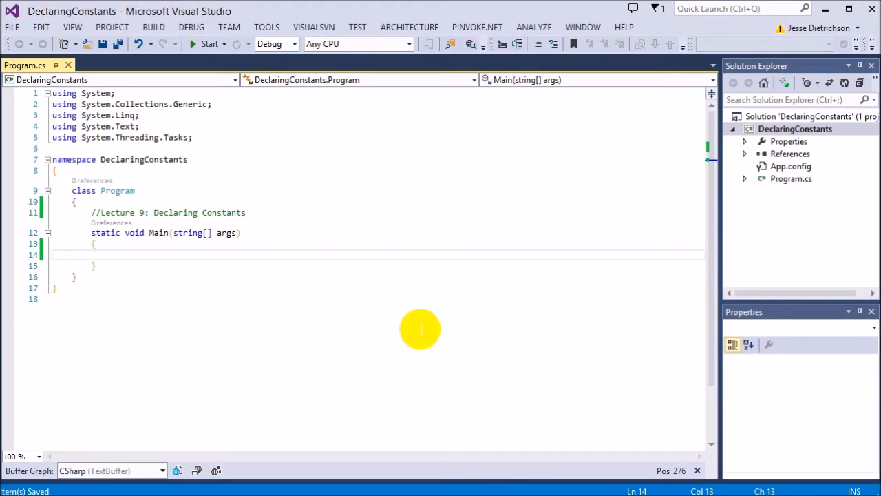
mouse_move(444, 150)
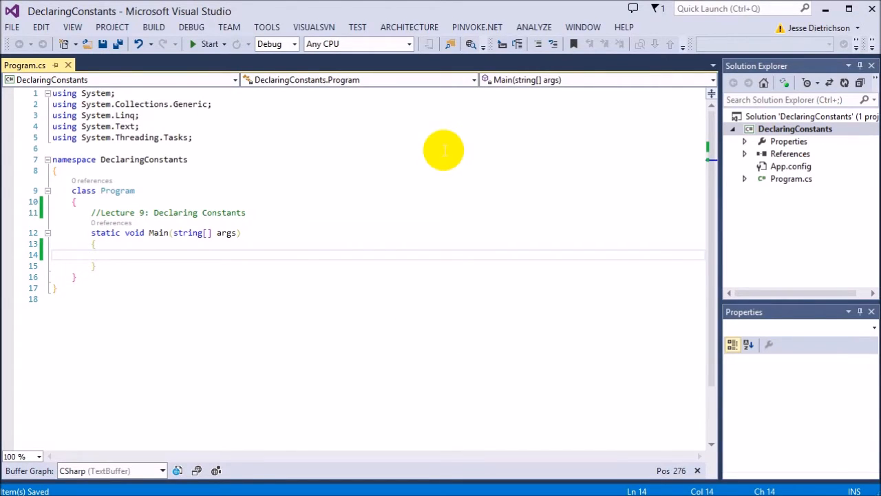
Step: Declare const int myConstInt = 5; in Main and begin a myConstInt = 6; line below it
text(const)
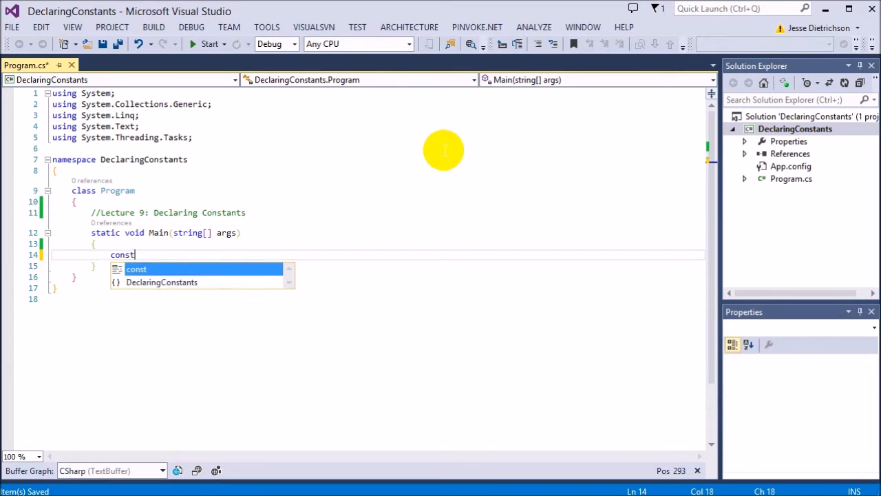
mouse_move(439, 150)
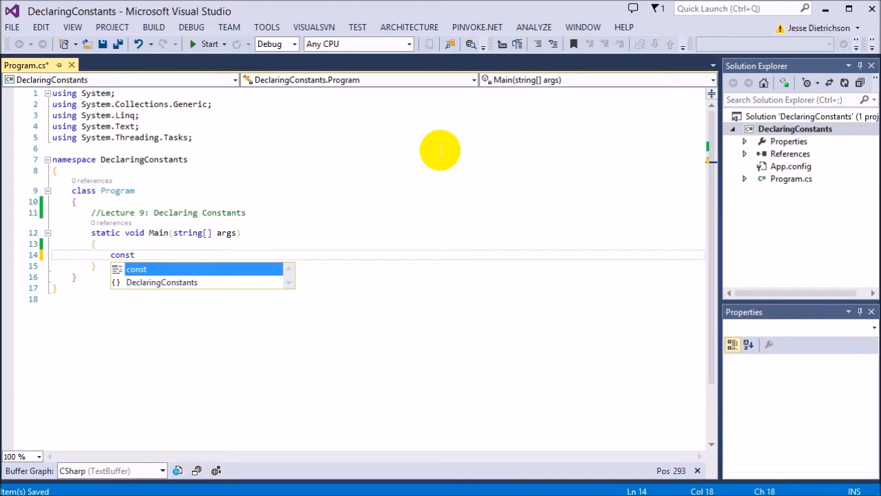
text(int M)
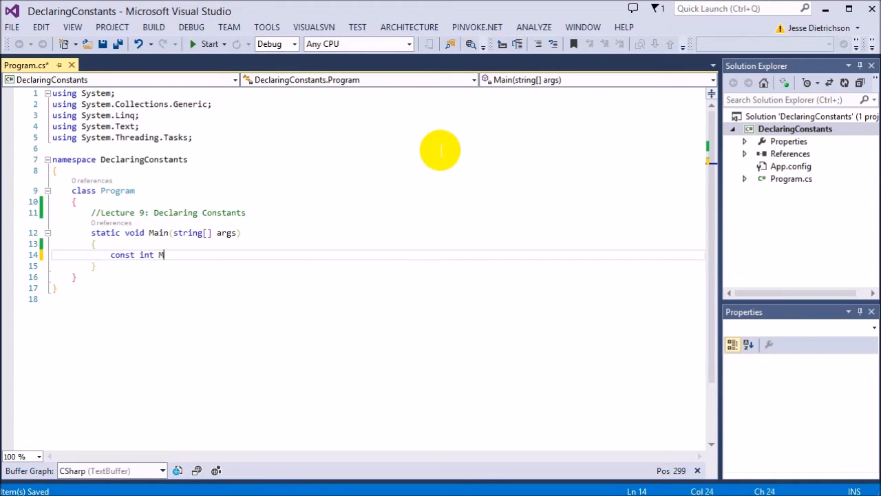
text(yConstInt = 5;)
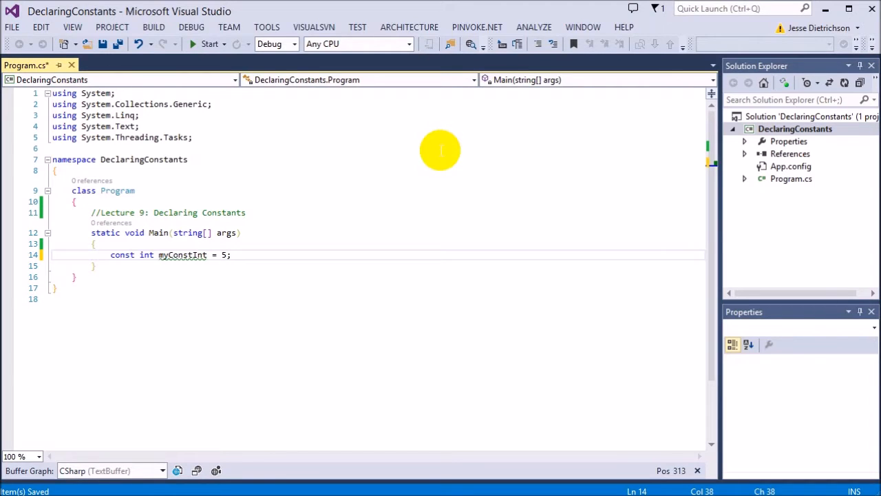
key(Enter)
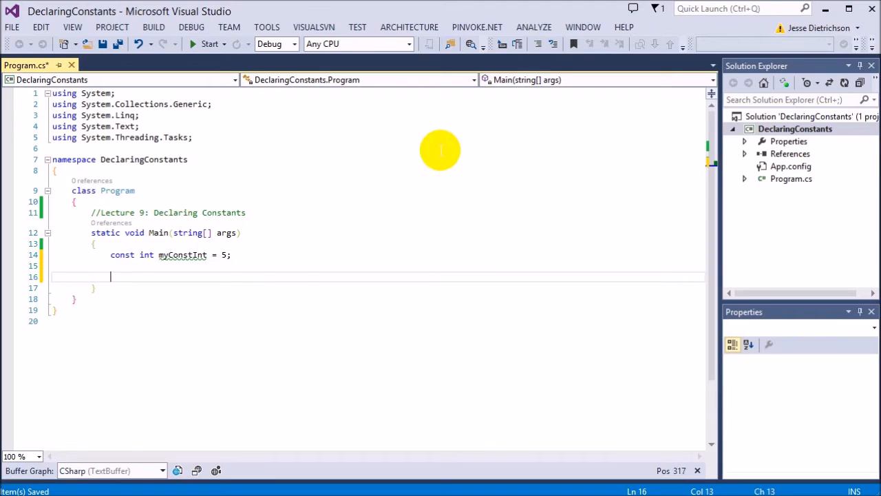
text(myConstInt = 6;)
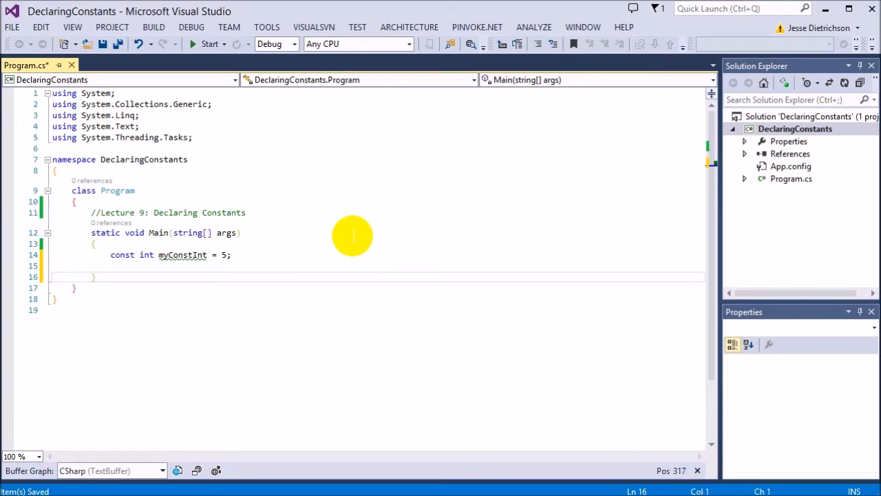
mouse_move(355, 232)
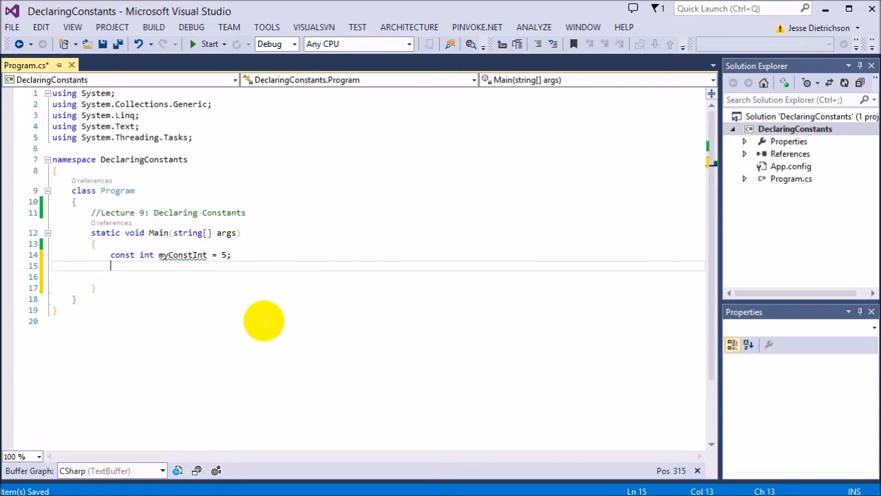
mouse_move(260, 292)
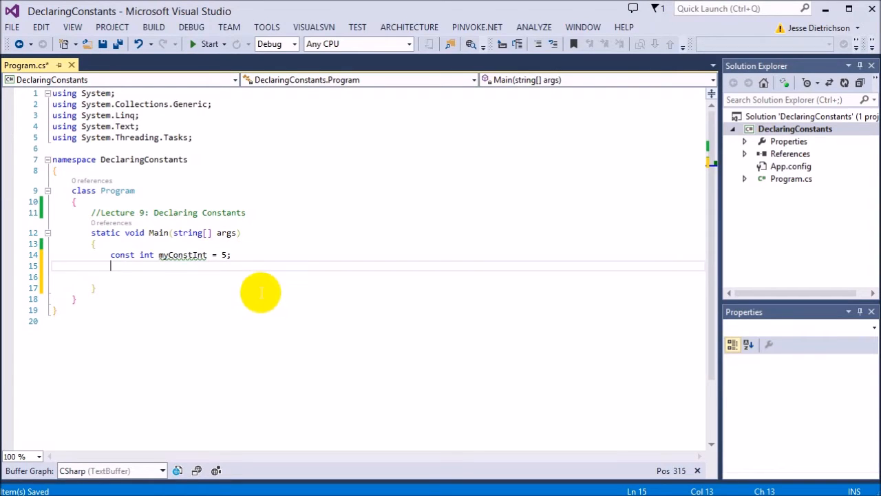
mouse_move(440, 176)
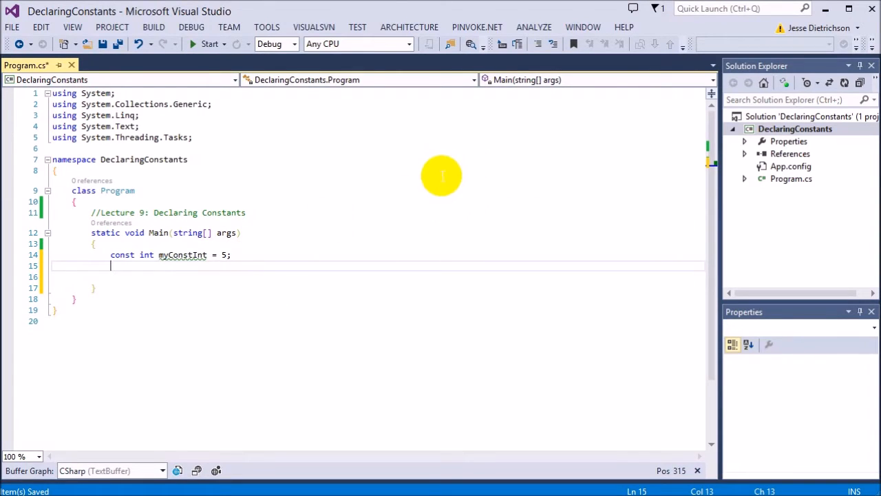
mouse_move(432, 172)
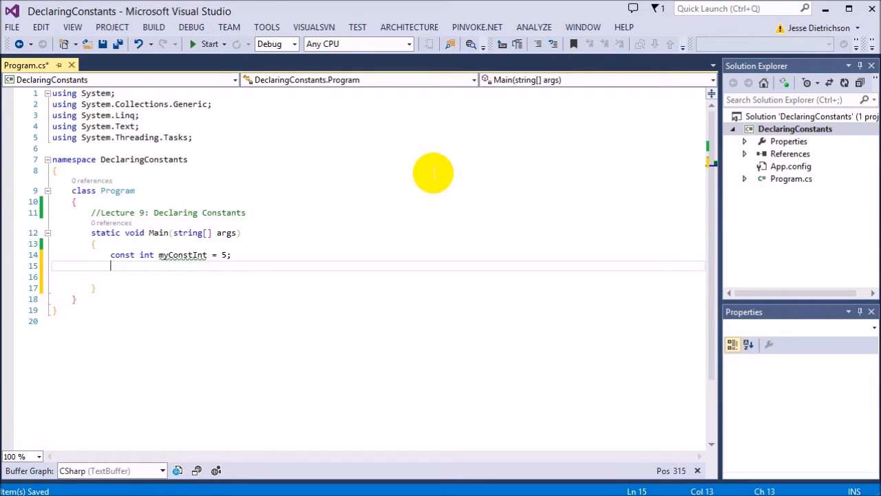
Step: Comment out myConstInt = 6; with // and add Console.WriteLine(Math.PI);
text(myConstInt = 6;)
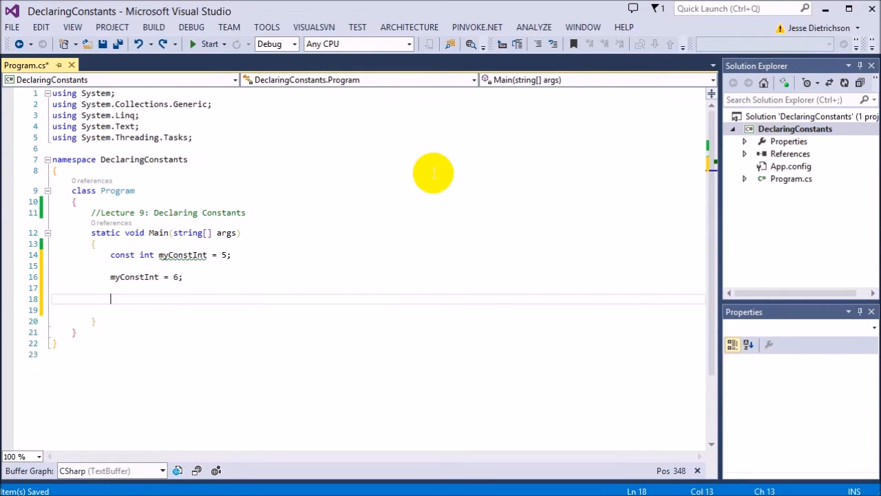
text(//)
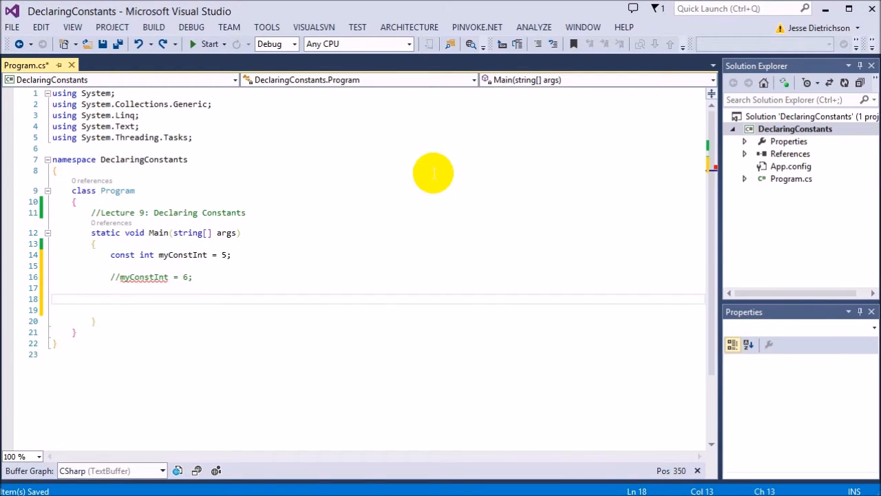
text(Math)
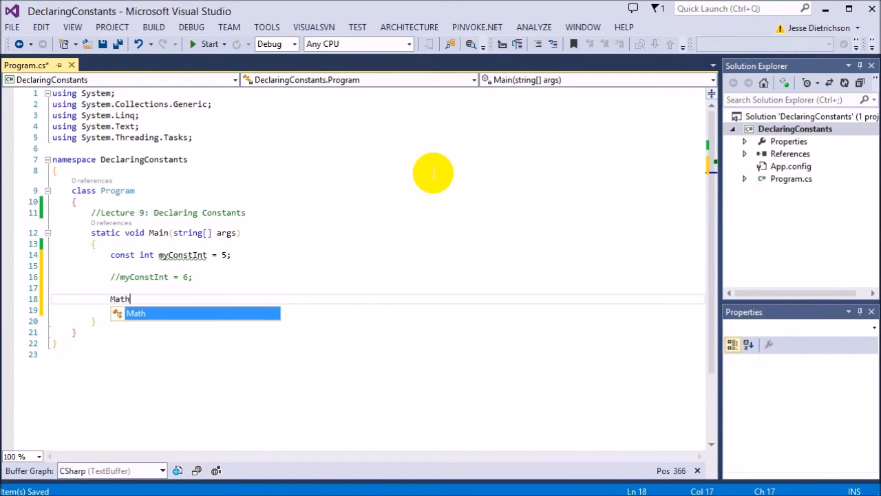
text(.pi)
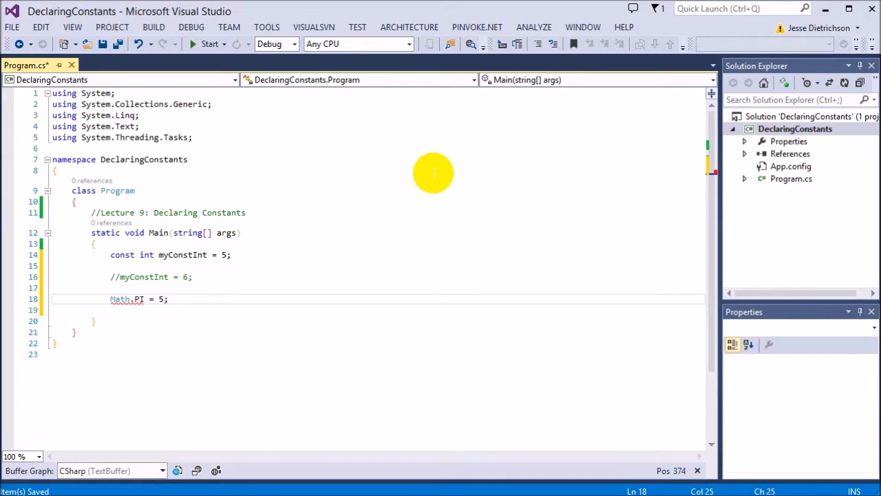
text(d)
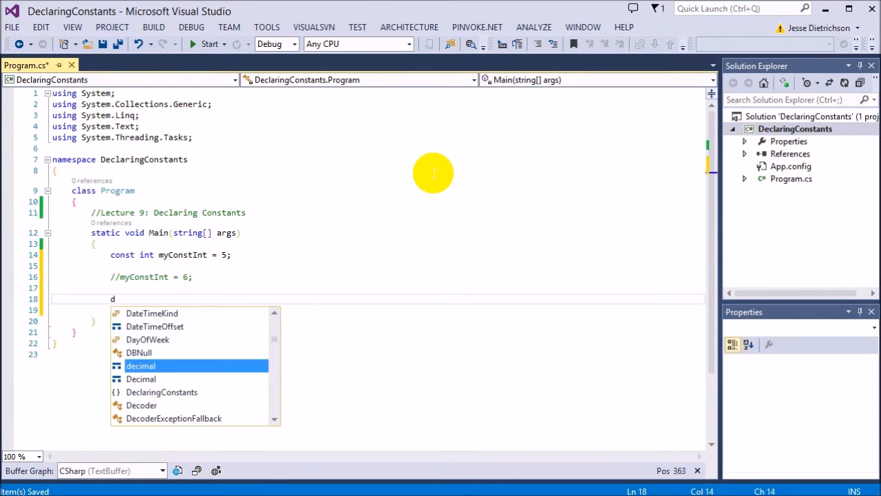
text(Console.WriteLine(Math.PI);)
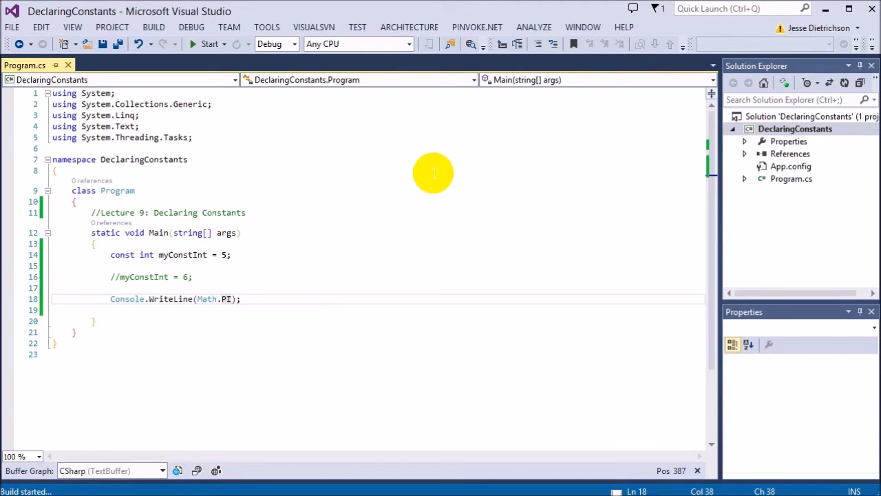
Step: Build the DeclaringConstants project successfully with the Math.PI output in Main
click(210, 43)
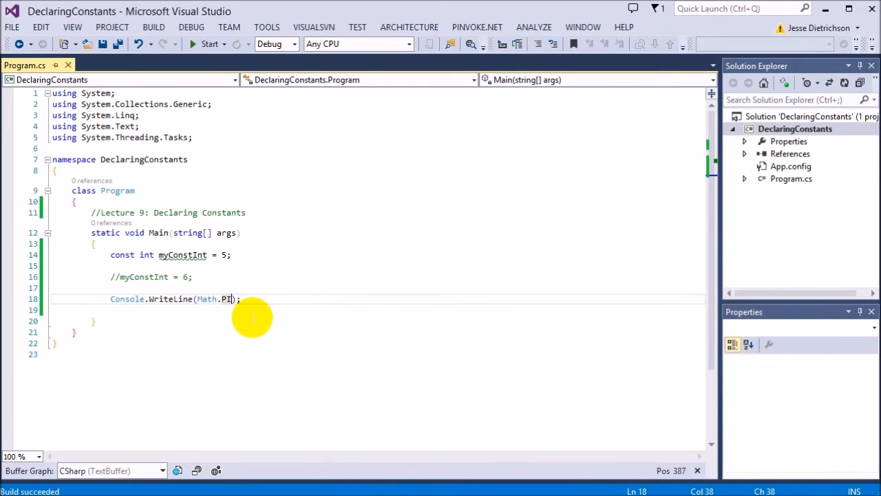
mouse_move(304, 242)
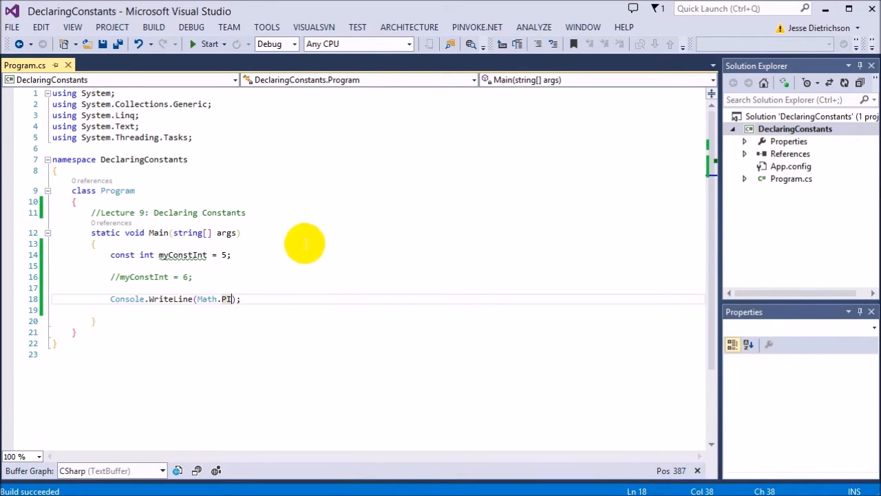
mouse_move(314, 185)
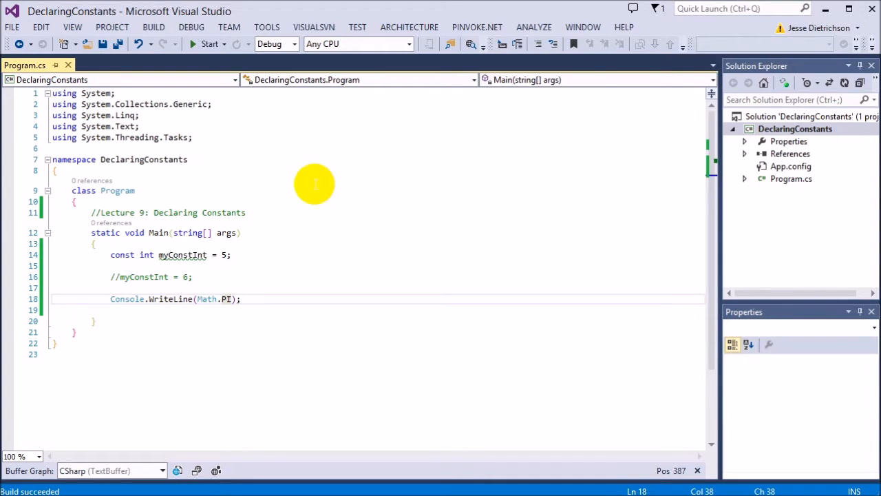
mouse_move(306, 329)
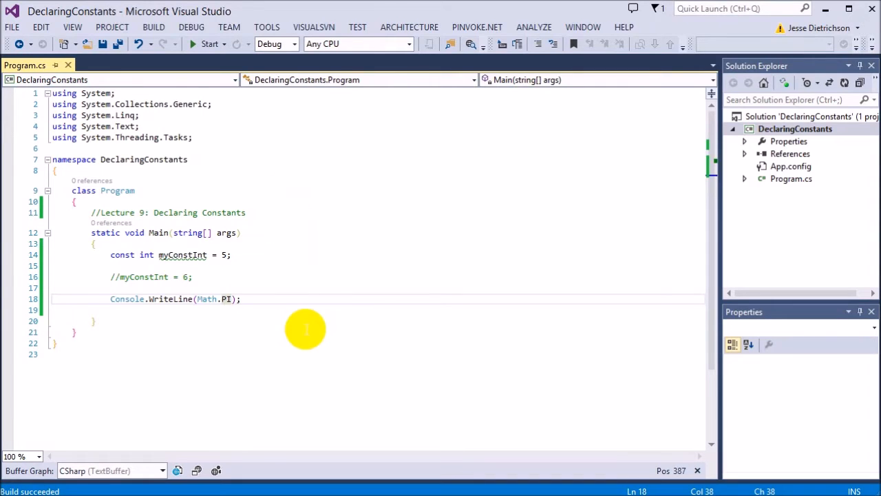
mouse_move(305, 303)
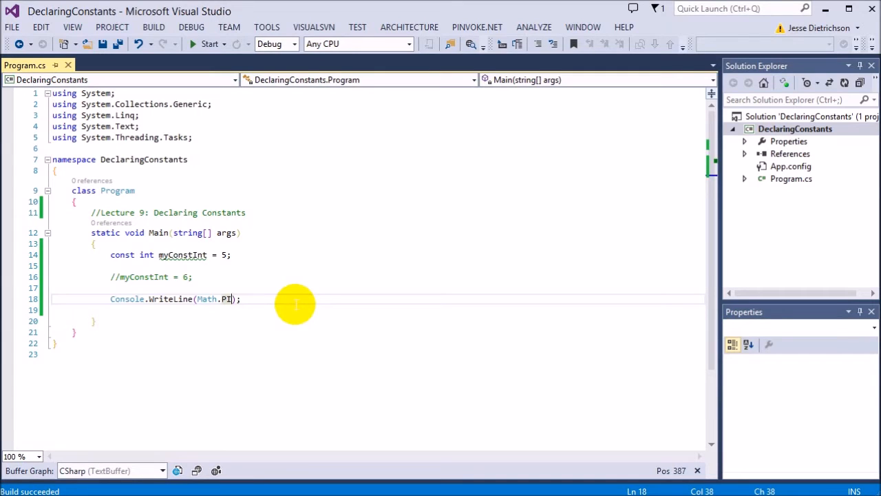
mouse_move(334, 304)
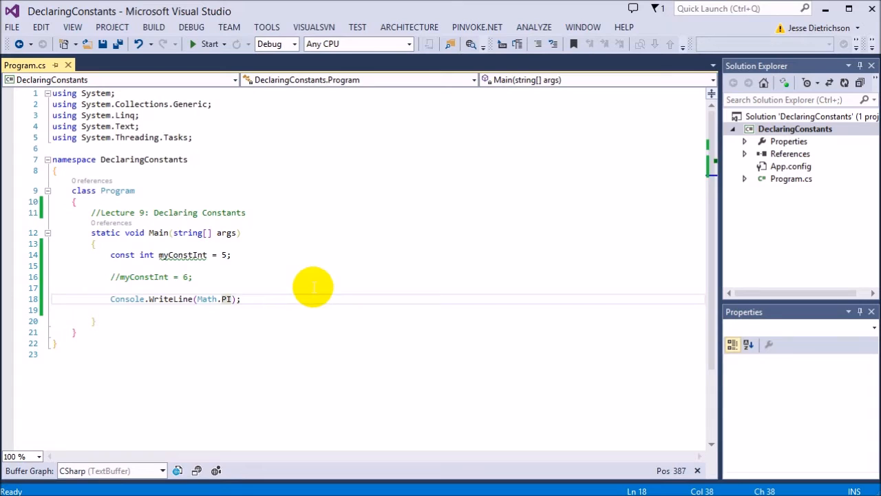
mouse_move(330, 289)
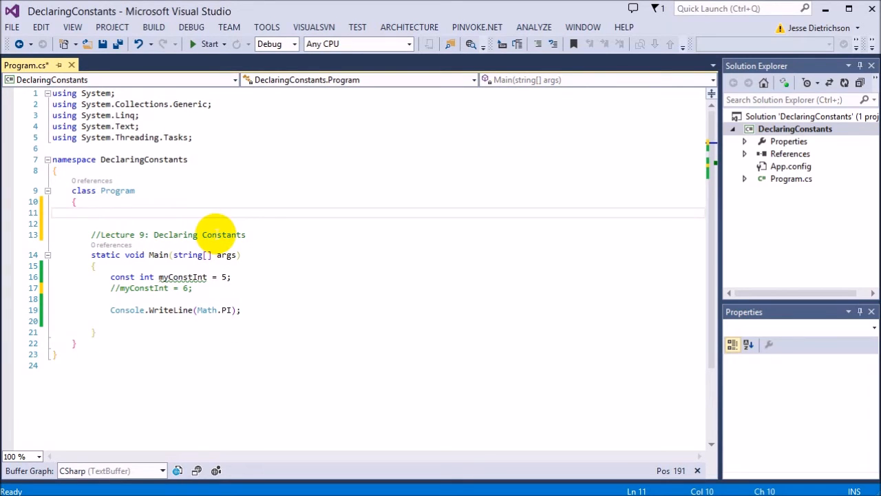
Step: Write enum DayOfWeek with members SUNDAY, MONDAY, TUESDAY, WEDNESDAY, THURSDAY, FRIDAY, SATURDAY
text(enum)
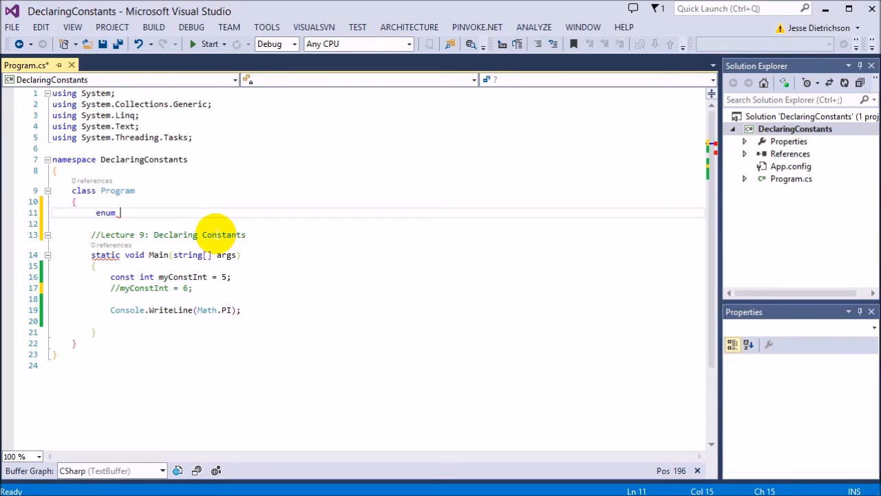
text(DayOfWeek)
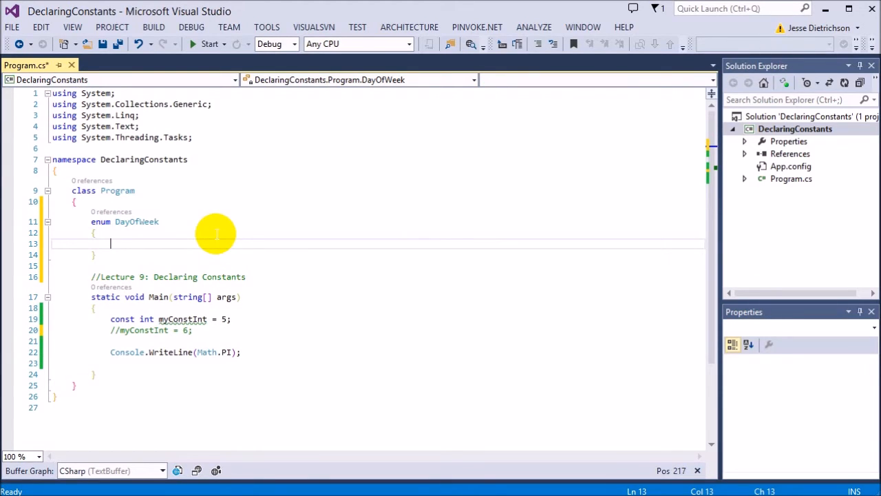
text(SUNDAY,)
text(MONDAY,)
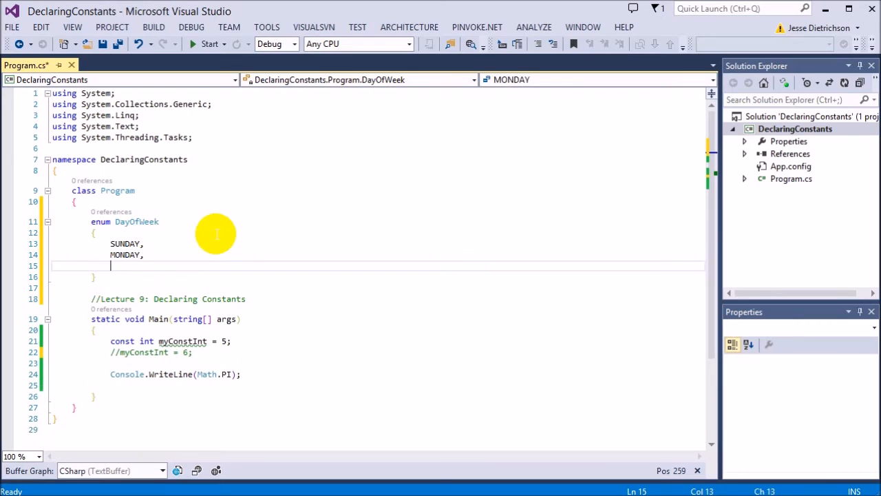
text(TUESDAY,)
text(W)
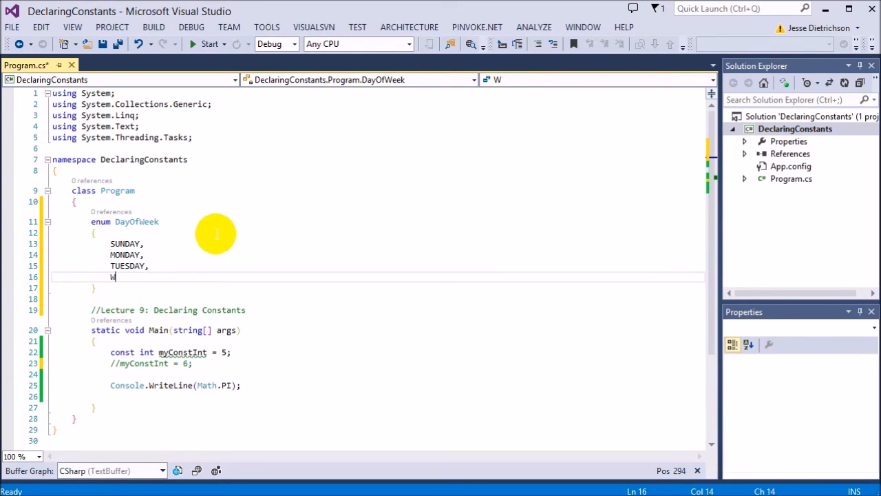
text(EDNESDAY,)
text(TH)
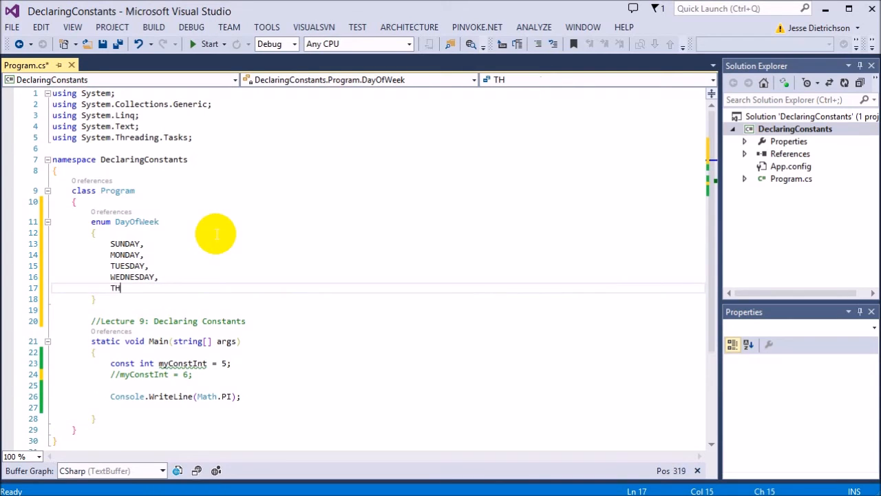
text(URSDAY,)
text(F)
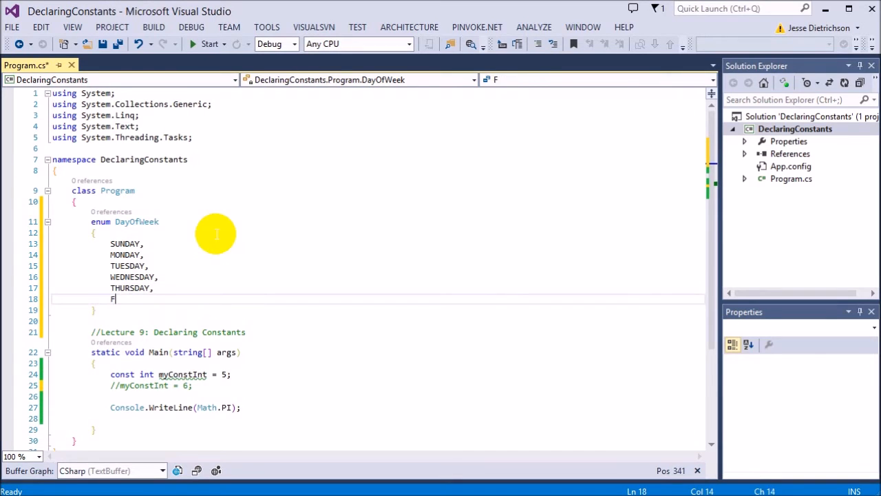
text(RIDAY,)
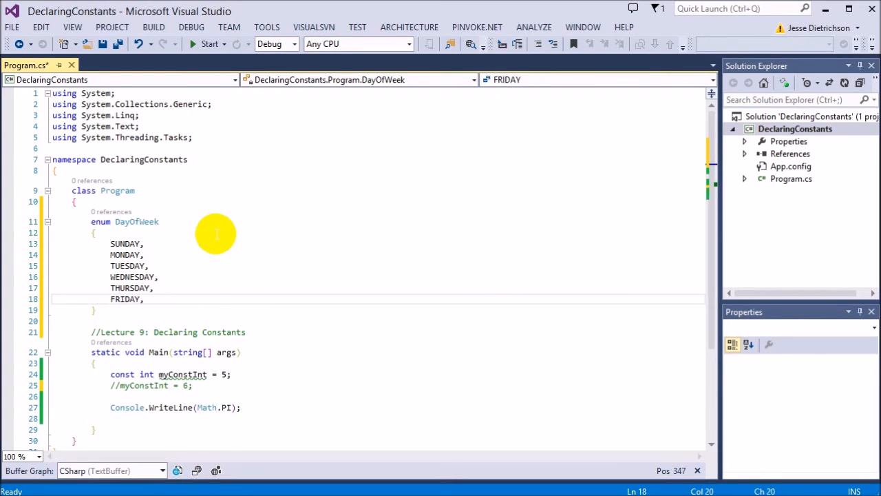
text(SATURDAY)
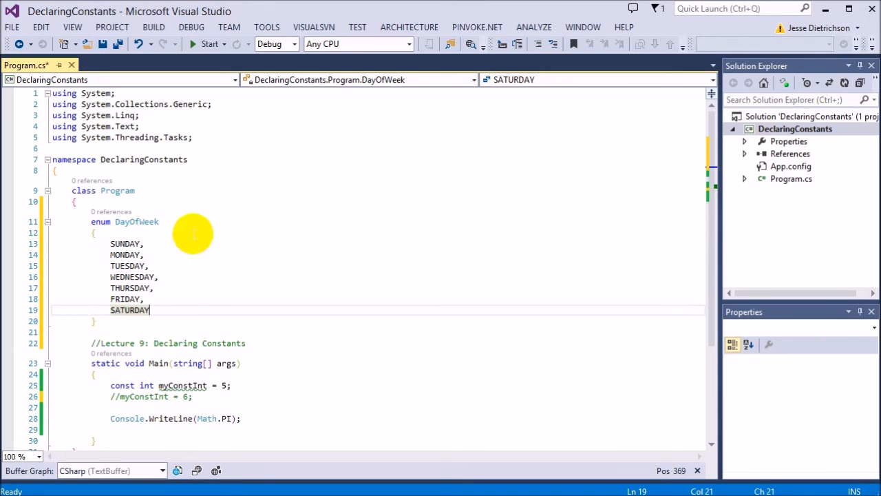
mouse_move(188, 234)
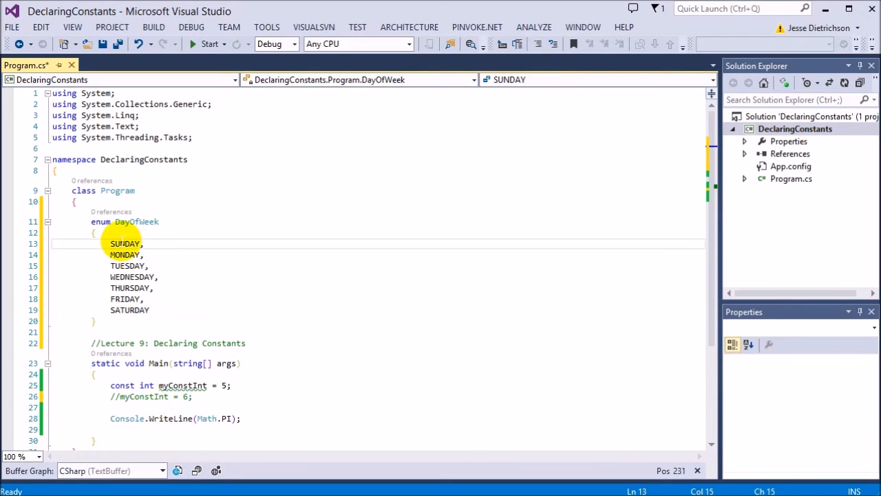
click(131, 288)
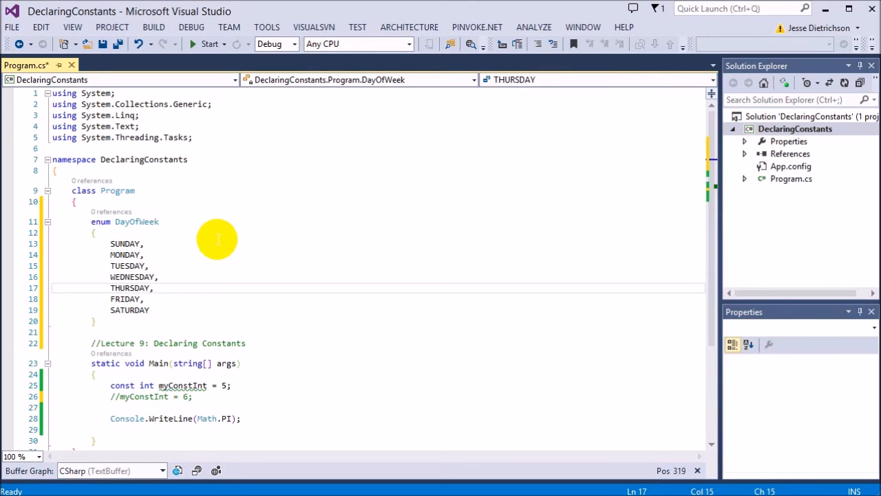
click(127, 242)
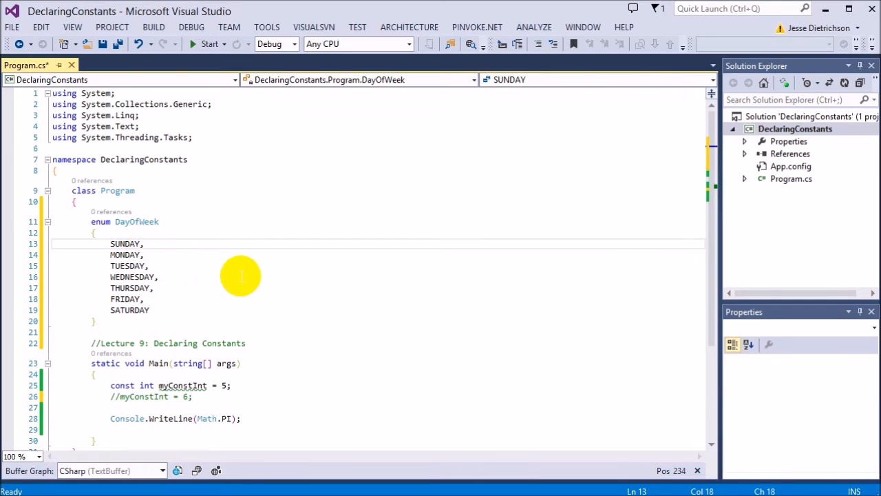
Step: Try SUNDAY = 1 then remove it, leaving the enum members with default numbering
text(= 1)
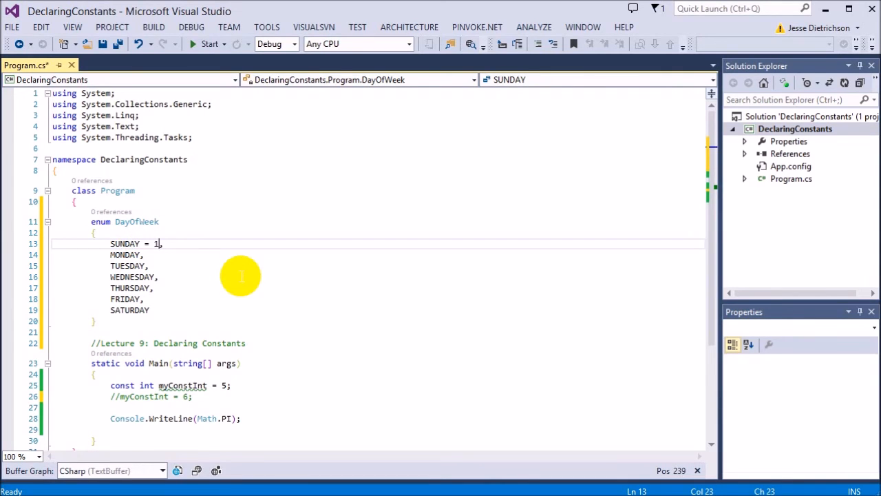
text(,)
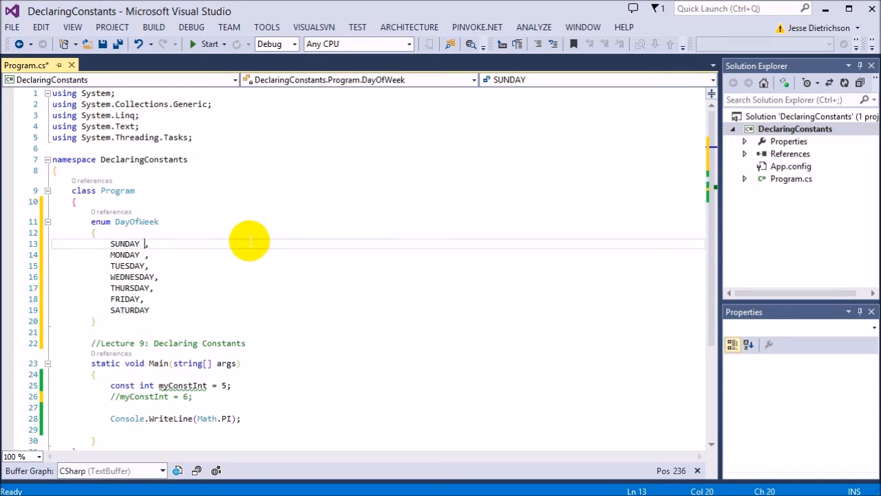
mouse_move(231, 300)
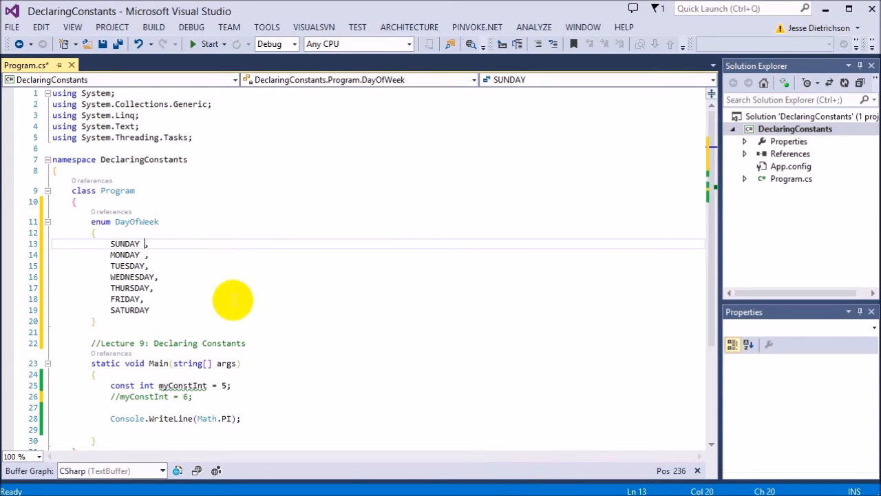
mouse_move(209, 284)
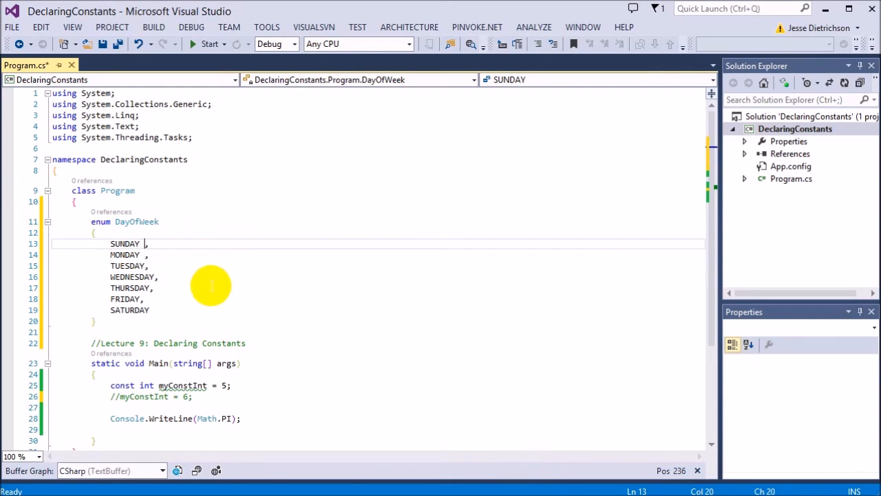
scroll(down, 3)
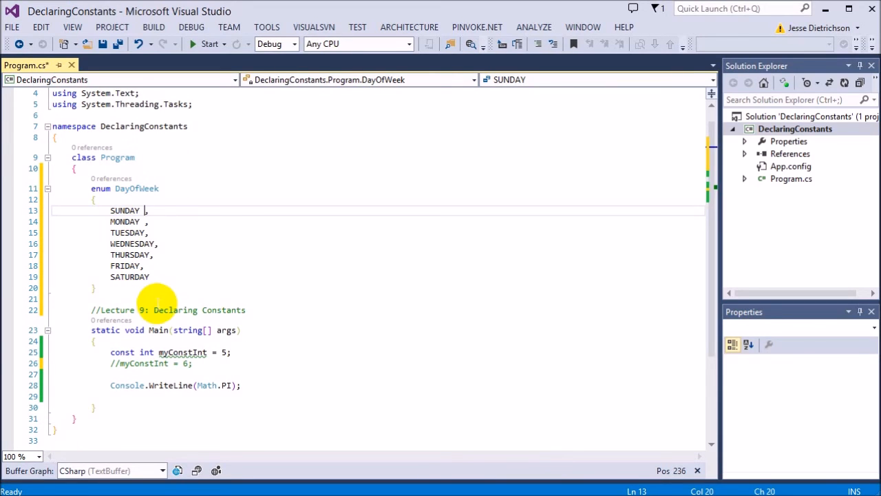
mouse_move(163, 277)
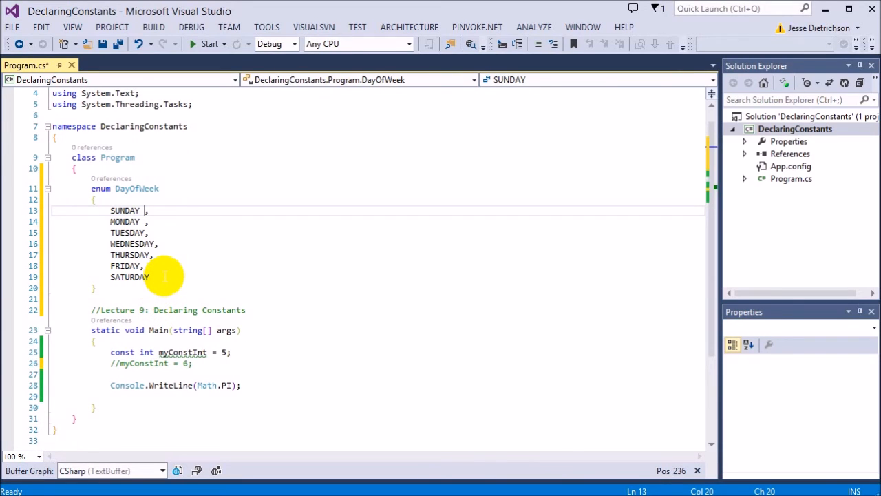
mouse_move(254, 391)
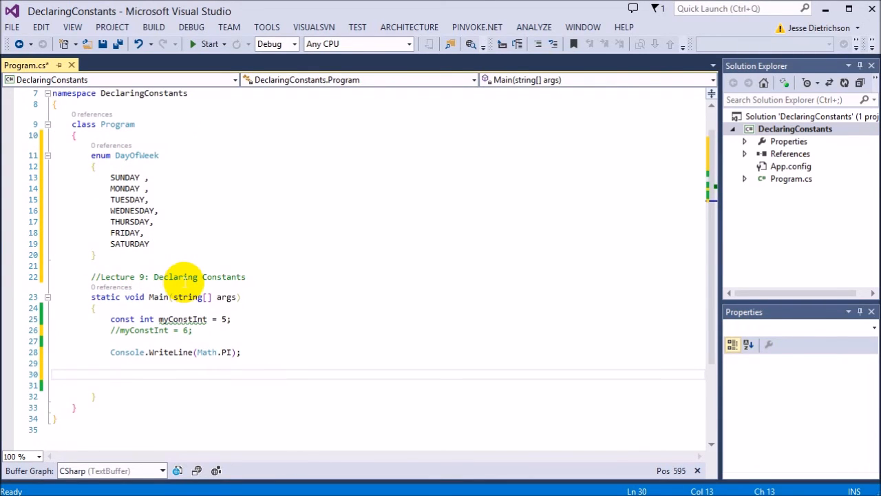
mouse_move(149, 155)
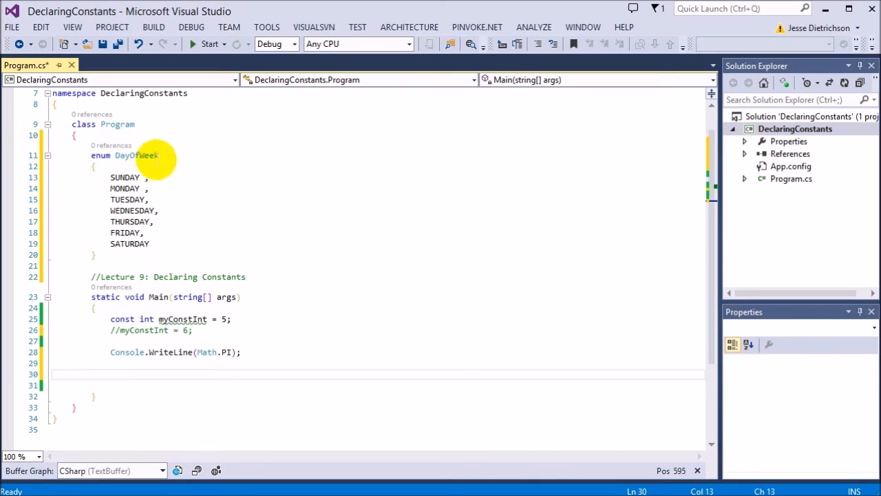
Step: Declare DayOfWeek today = DayOfWeek.FRIDAY; in Main via IntelliSense
text(DayOfWeek today)
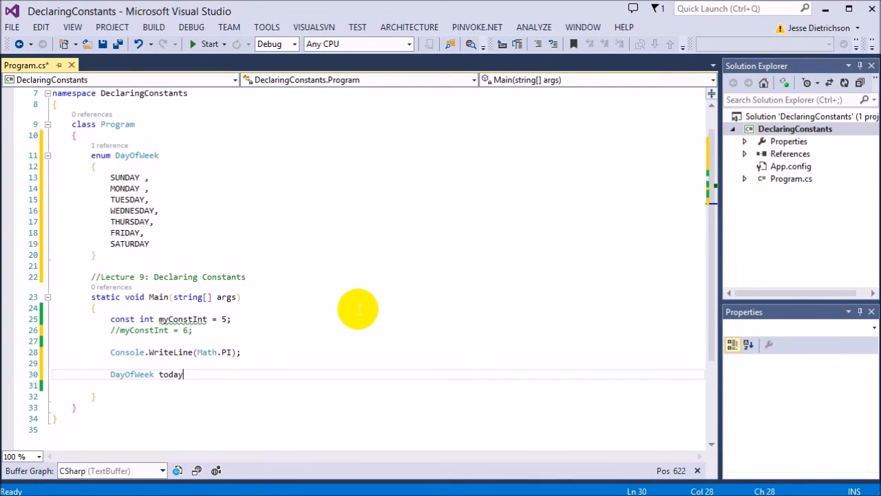
text(=)
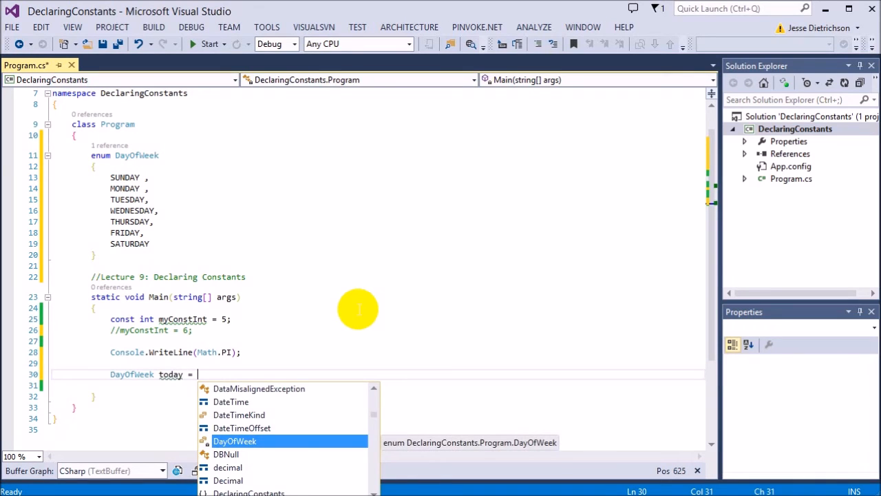
text(DayOfWeek.FRIDAY;)
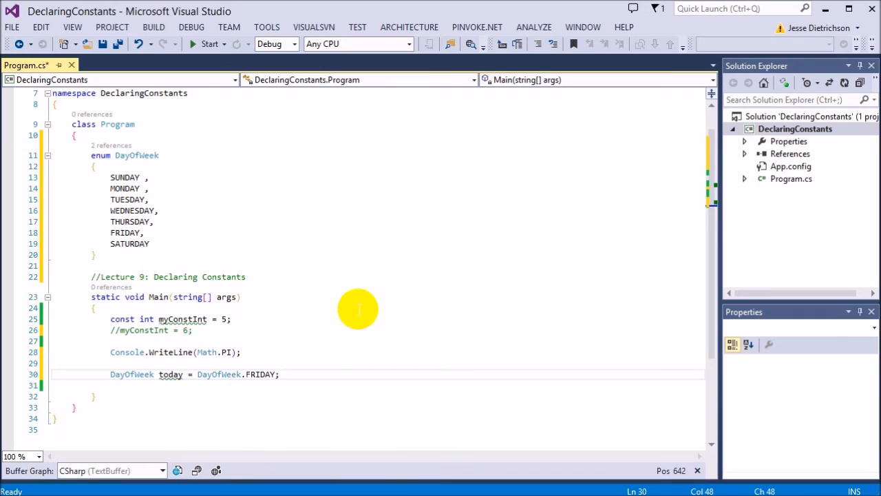
mouse_move(97, 386)
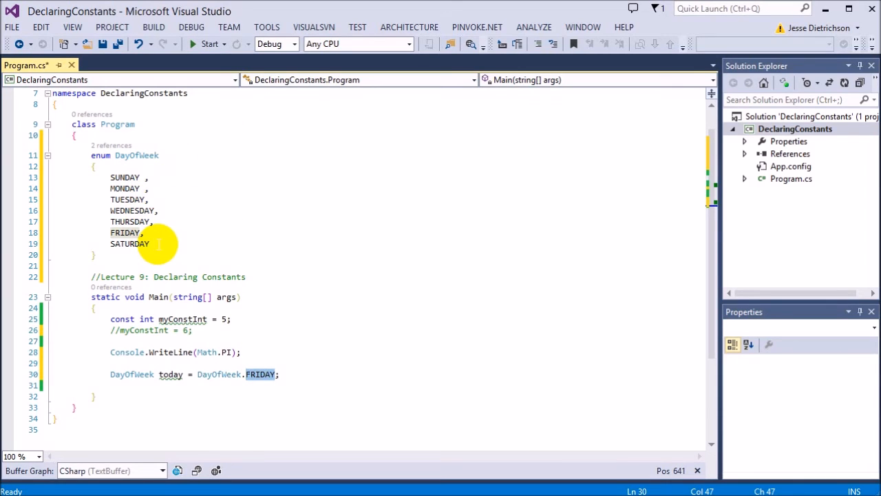
mouse_move(229, 396)
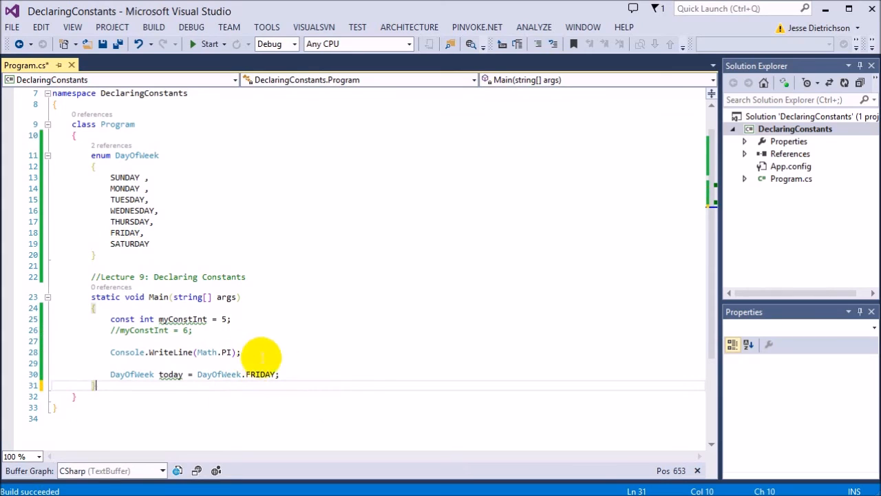
Step: Add Console.WriteLine(today); and run to see 3.14159265358979 and FRIDAY, then close the console
double_click(170, 374)
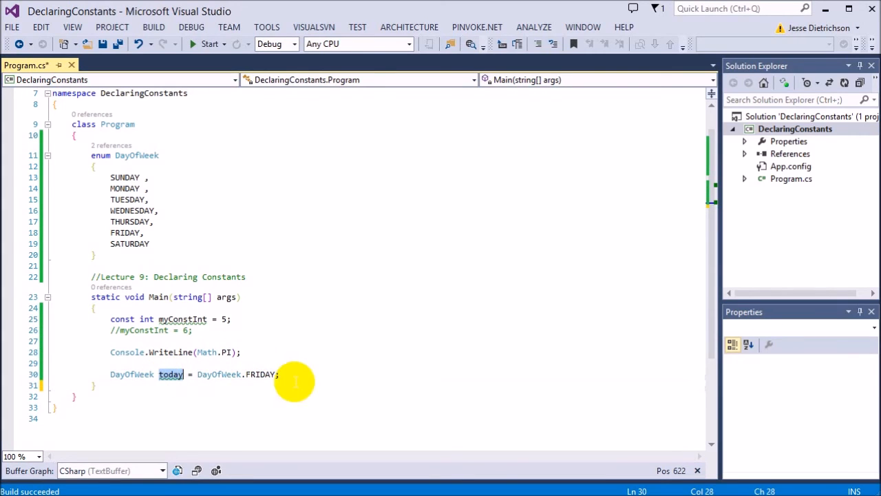
text(c)
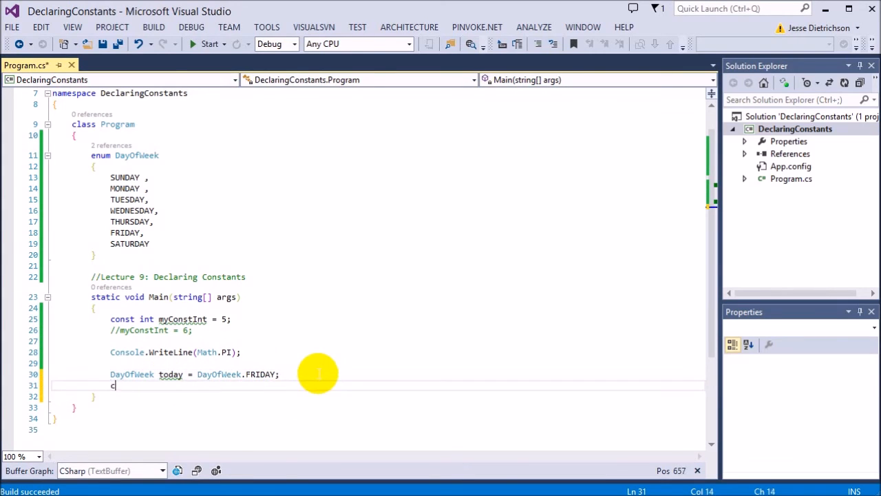
text(Console.WriteLine(today);)
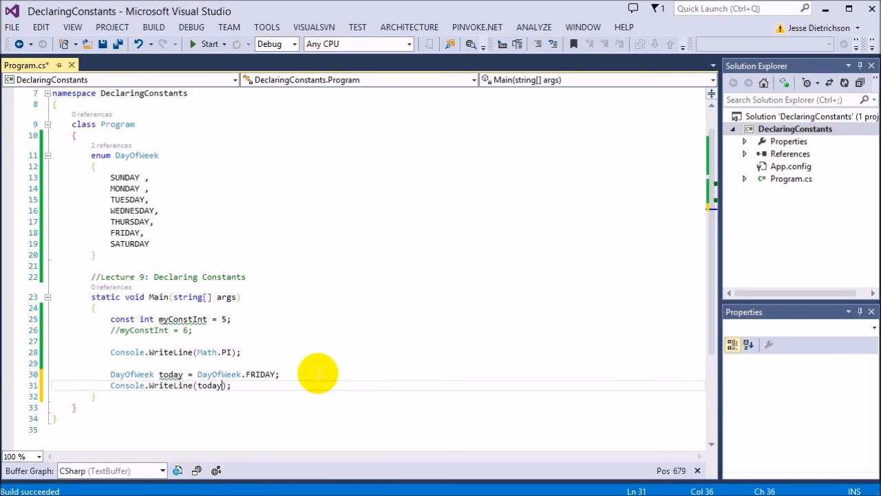
click(207, 42)
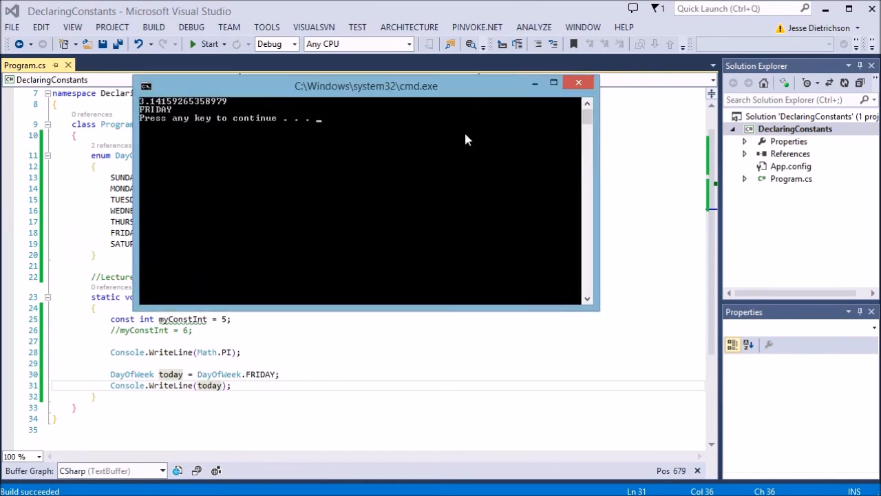
drag(365, 85, 548, 197)
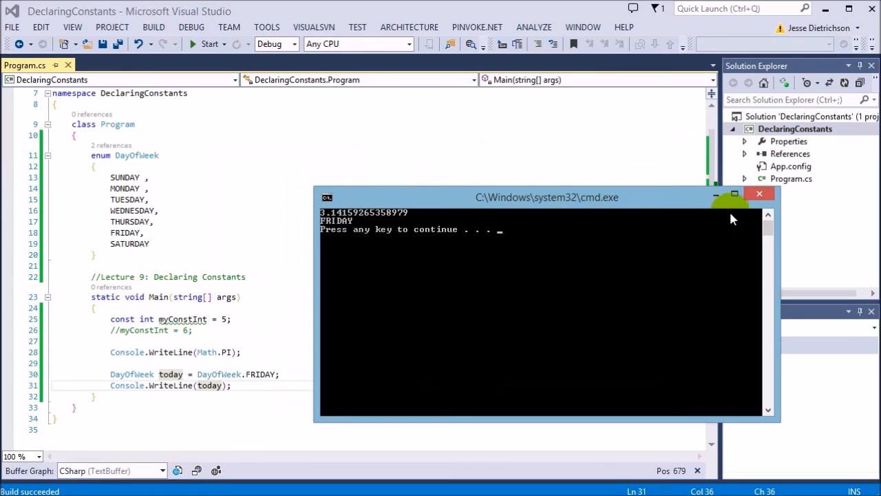
click(760, 193)
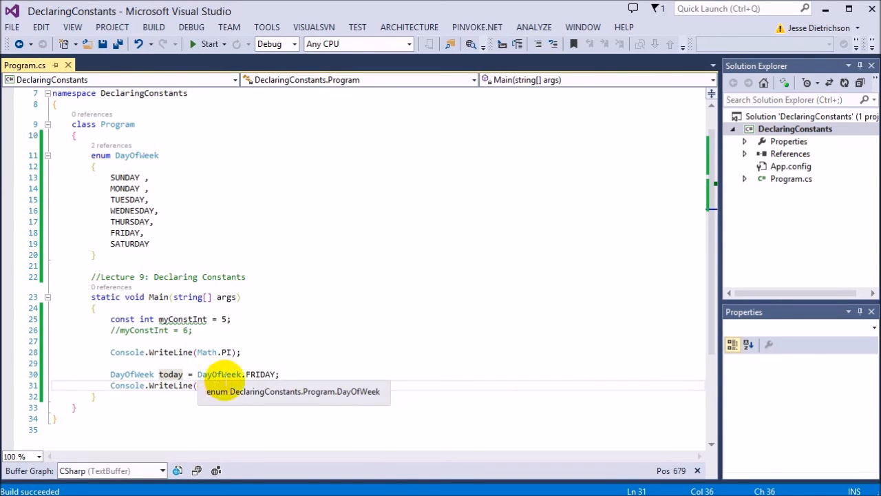
Step: Add int numberOfToday = (int)today; and Console.WriteLine(numberOfToday);
text(today);)
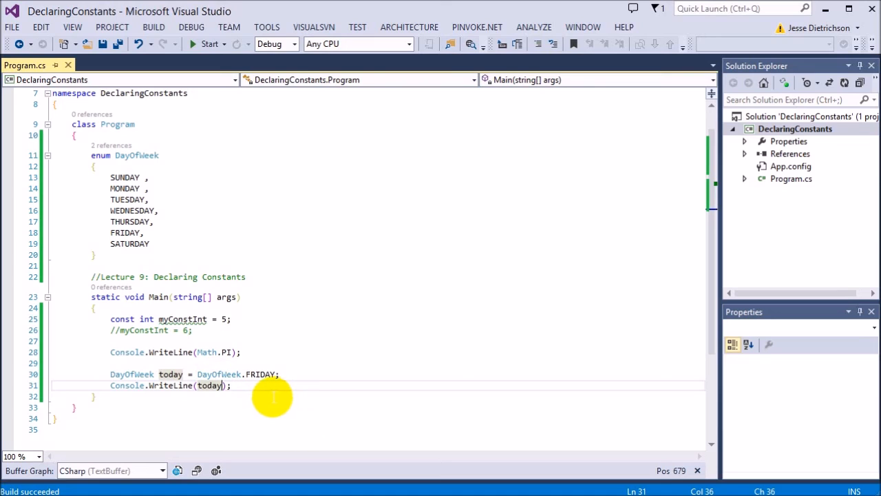
mouse_move(249, 391)
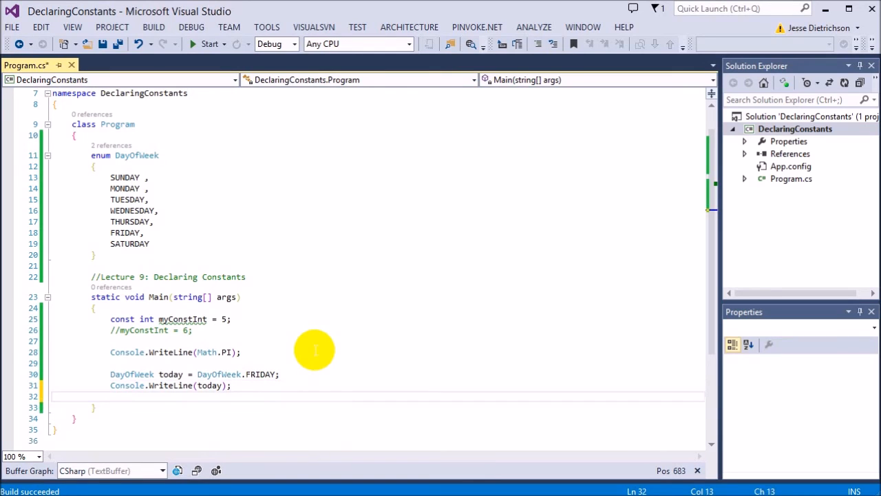
text(int number)
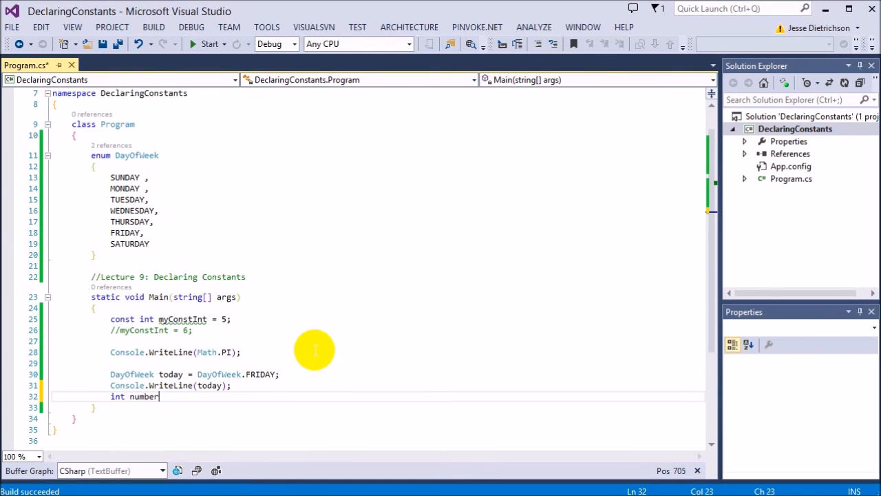
text(OFT)
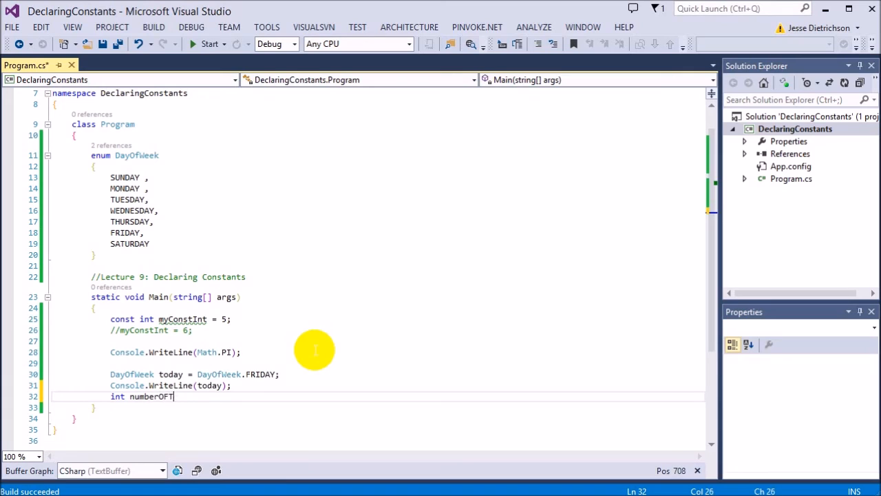
text(oday =)
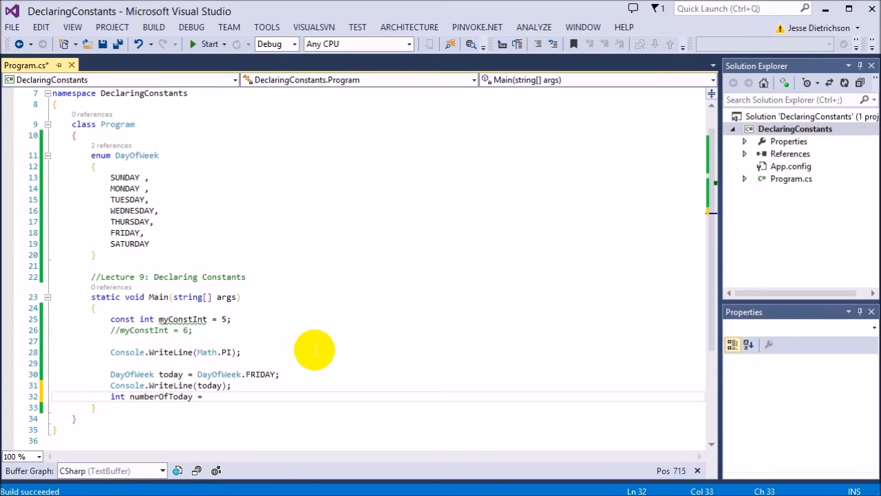
text((int)today;)
text(Console.WriteLine(n);)
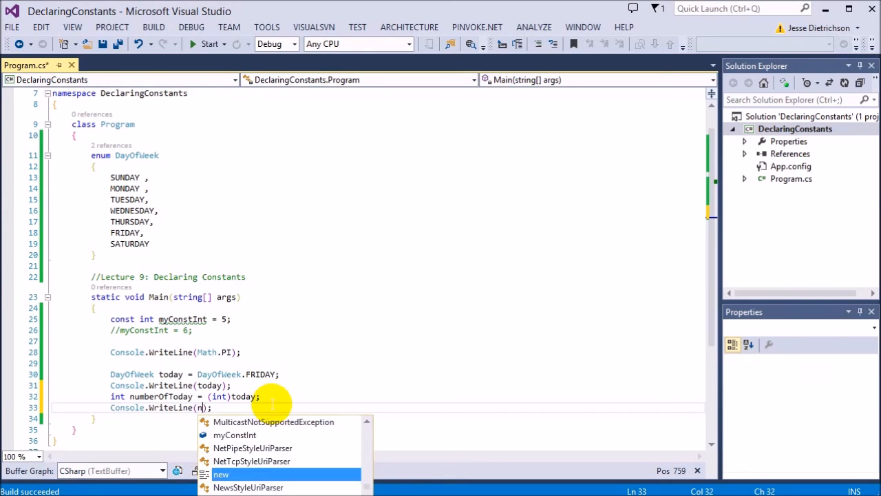
text(umberOfToday)
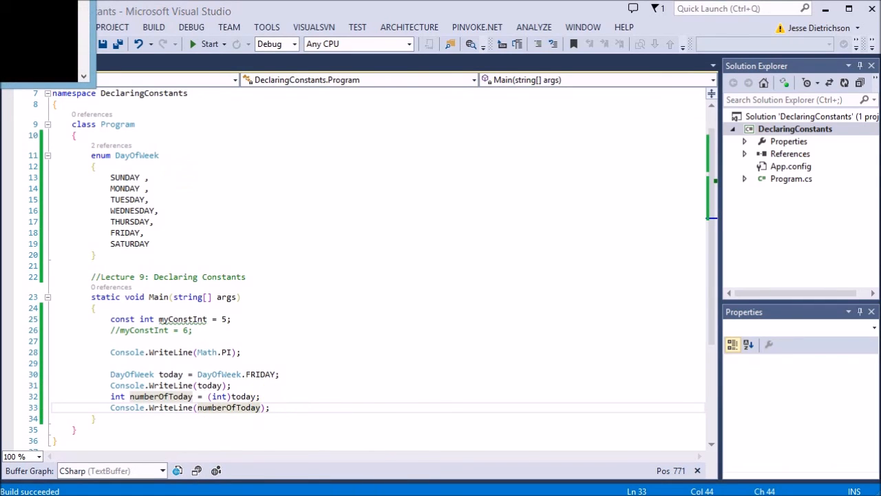
Step: Run the program to see 3.14159265358979, FRIDAY and 5, then close the console
click(205, 42)
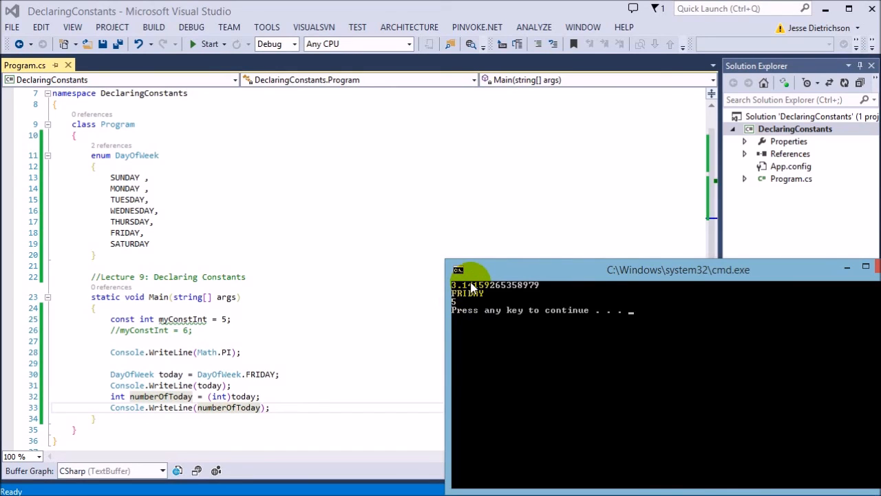
mouse_move(471, 285)
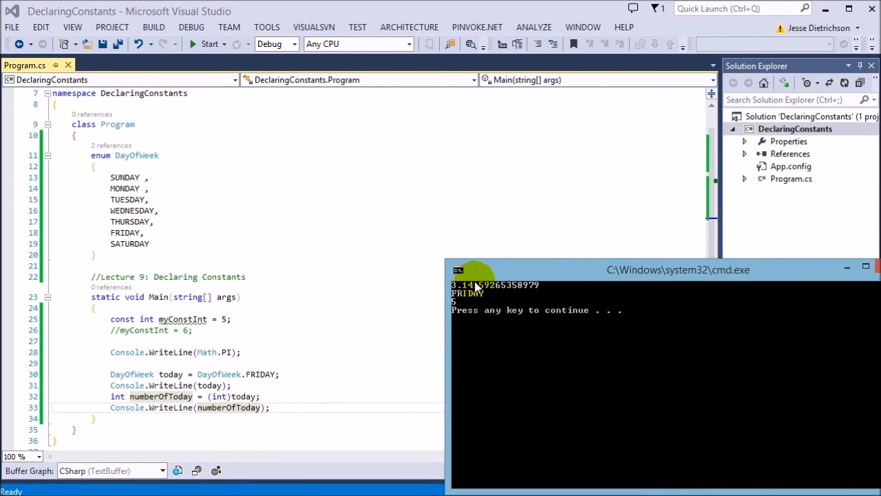
mouse_move(564, 168)
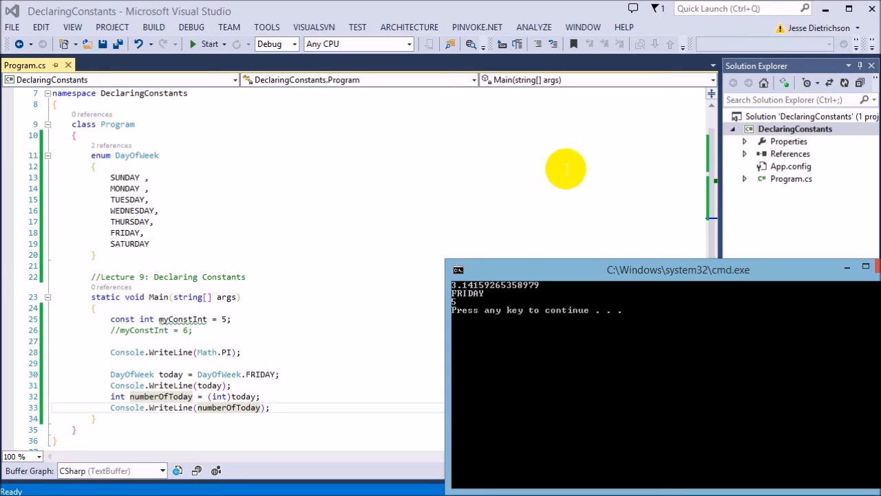
mouse_move(842, 272)
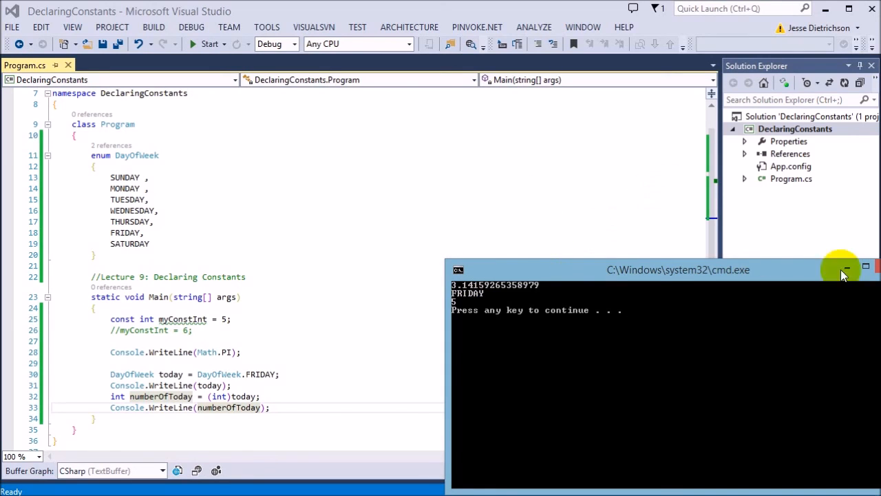
click(845, 268)
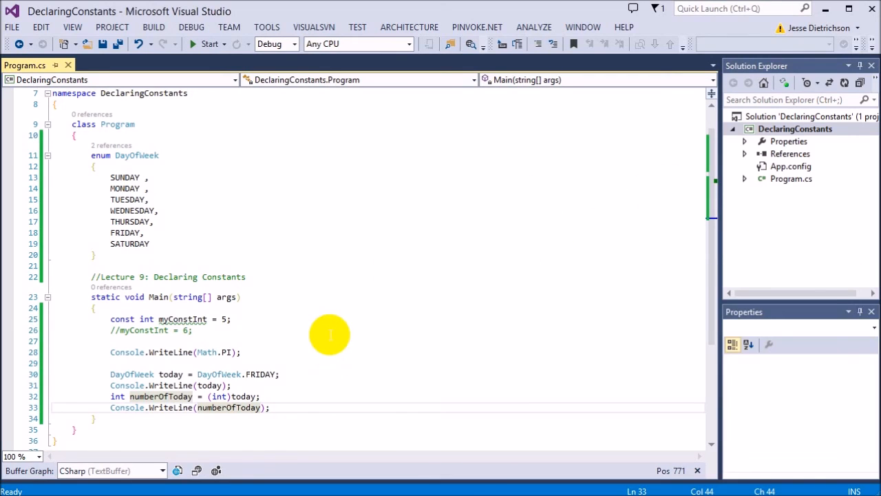